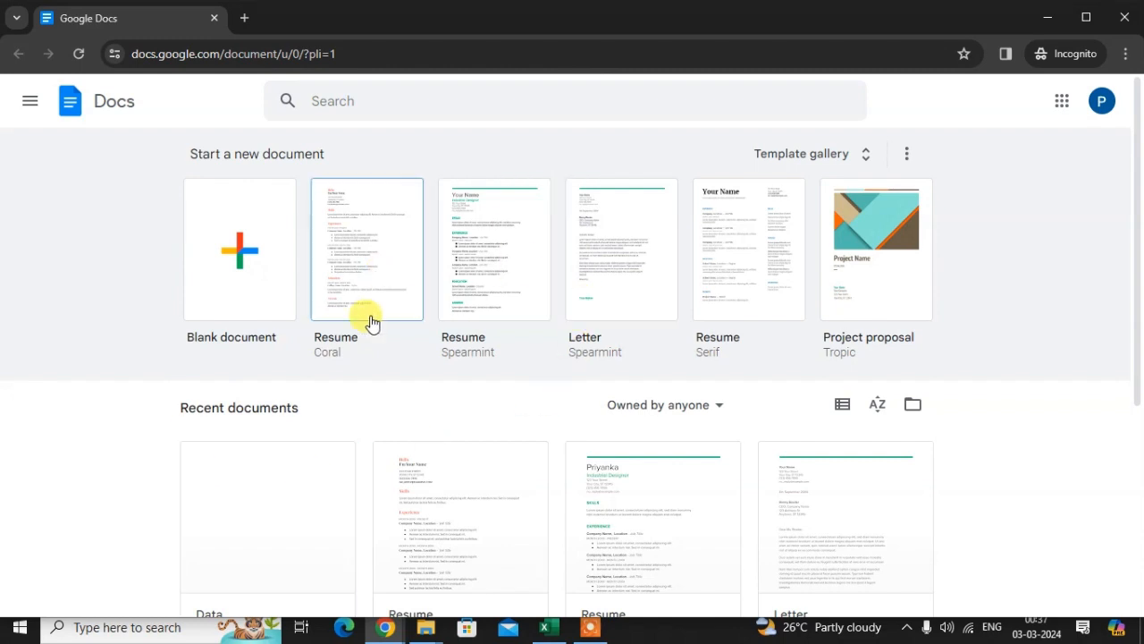
pyautogui.moveTo(229, 284)
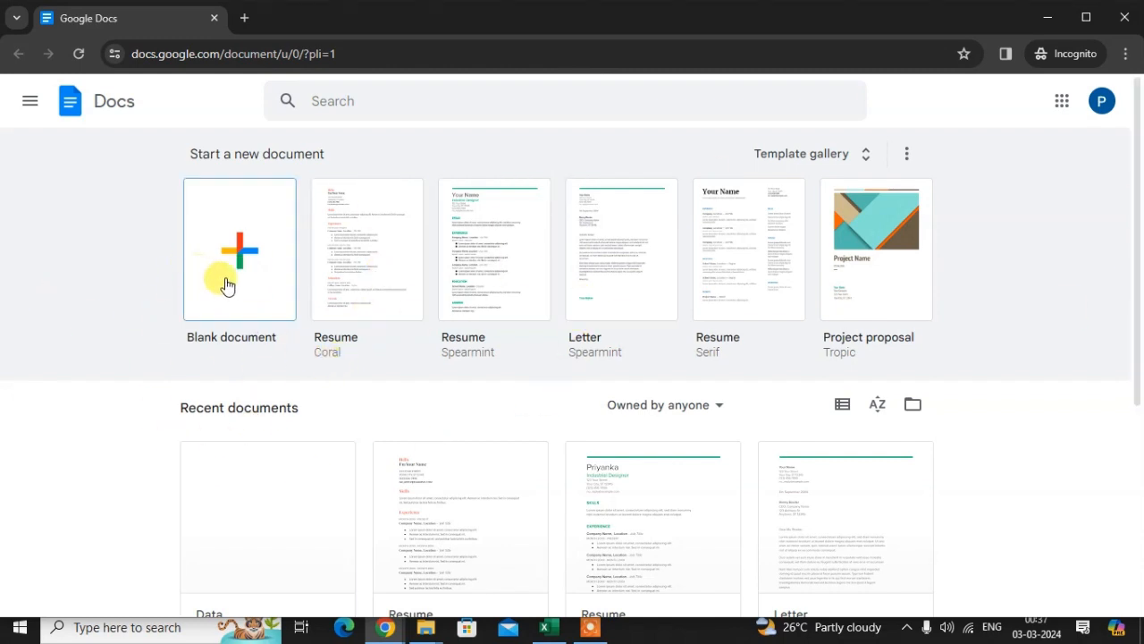
# - Start a new blank document from the Docs home page
pyautogui.click(240, 248)
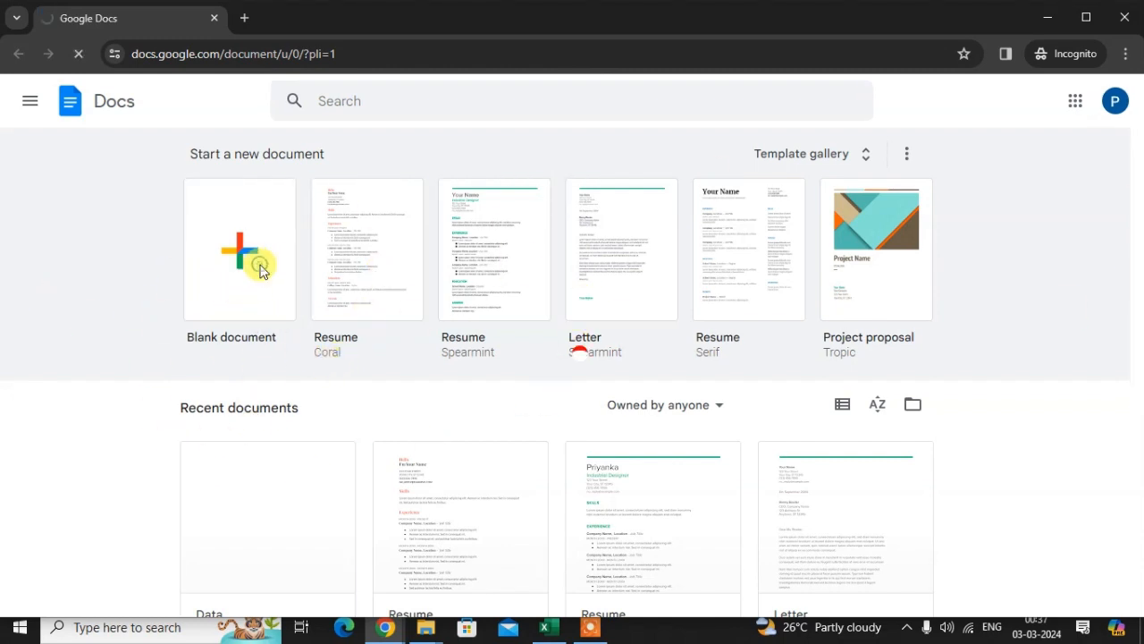
pyautogui.click(240, 250)
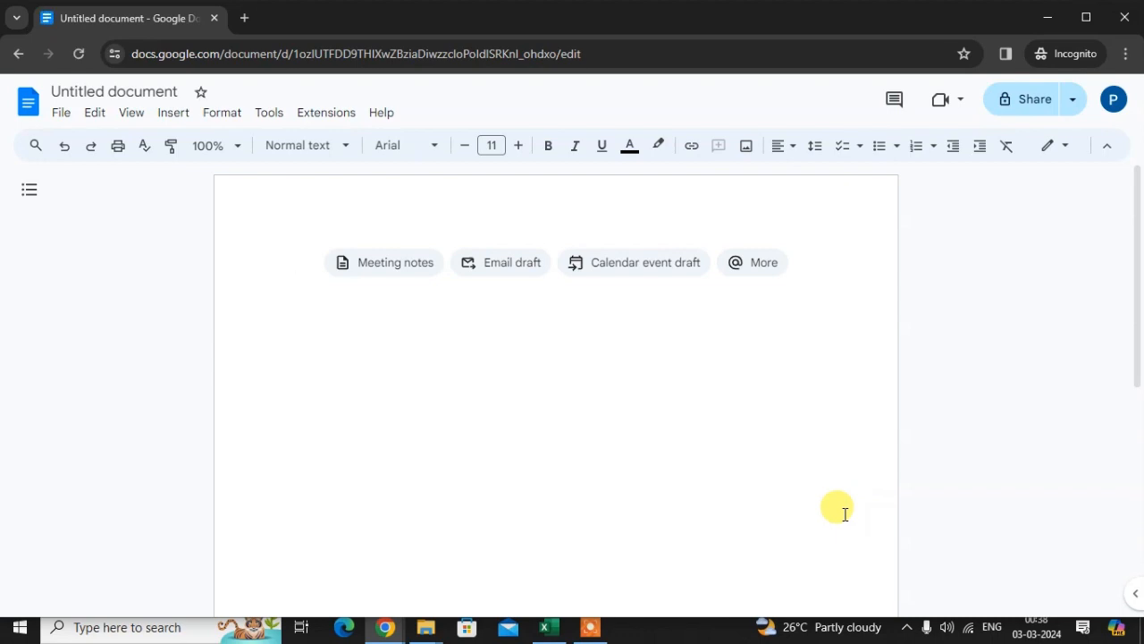
# - Search the add-on marketplace for 'QR' and show QR Code Generator results
pyautogui.click(326, 111)
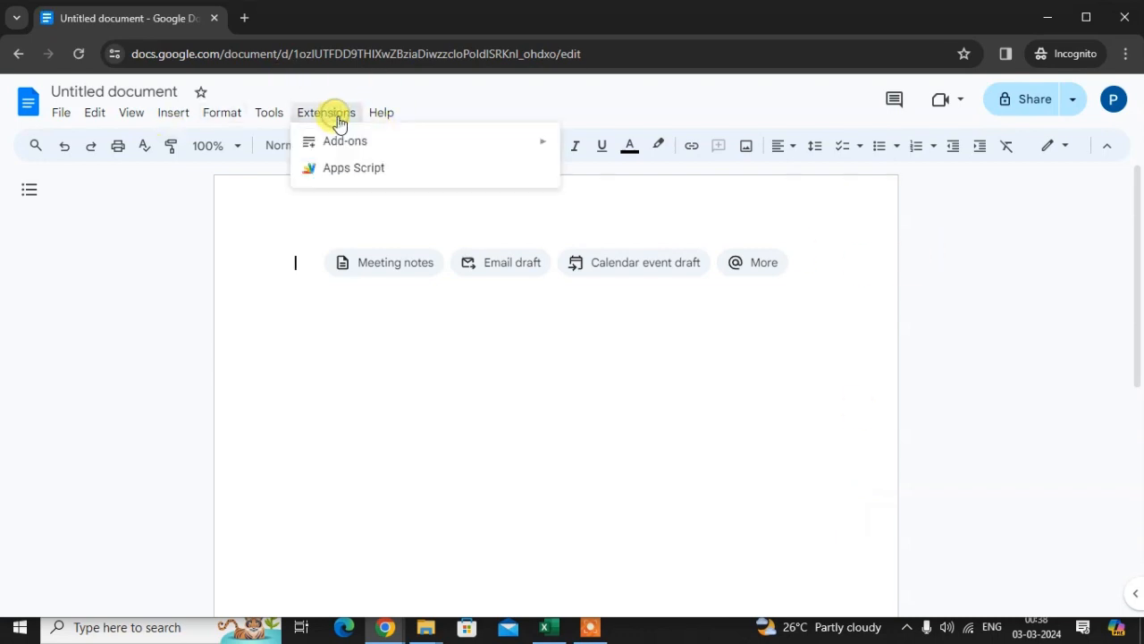
pyautogui.moveTo(345, 140)
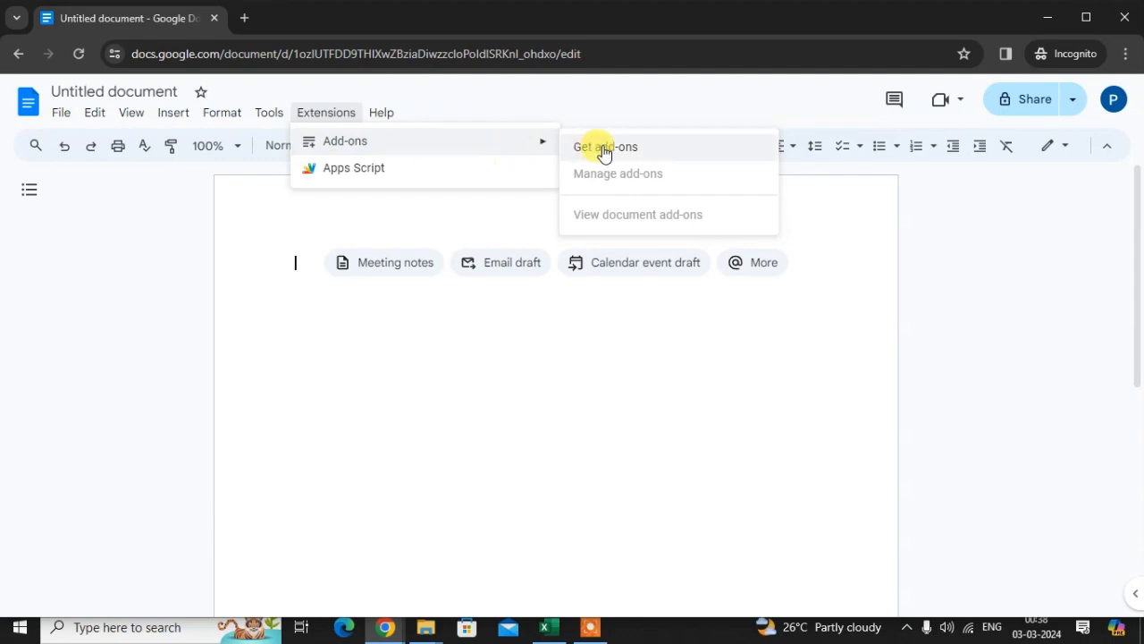
pyautogui.click(605, 146)
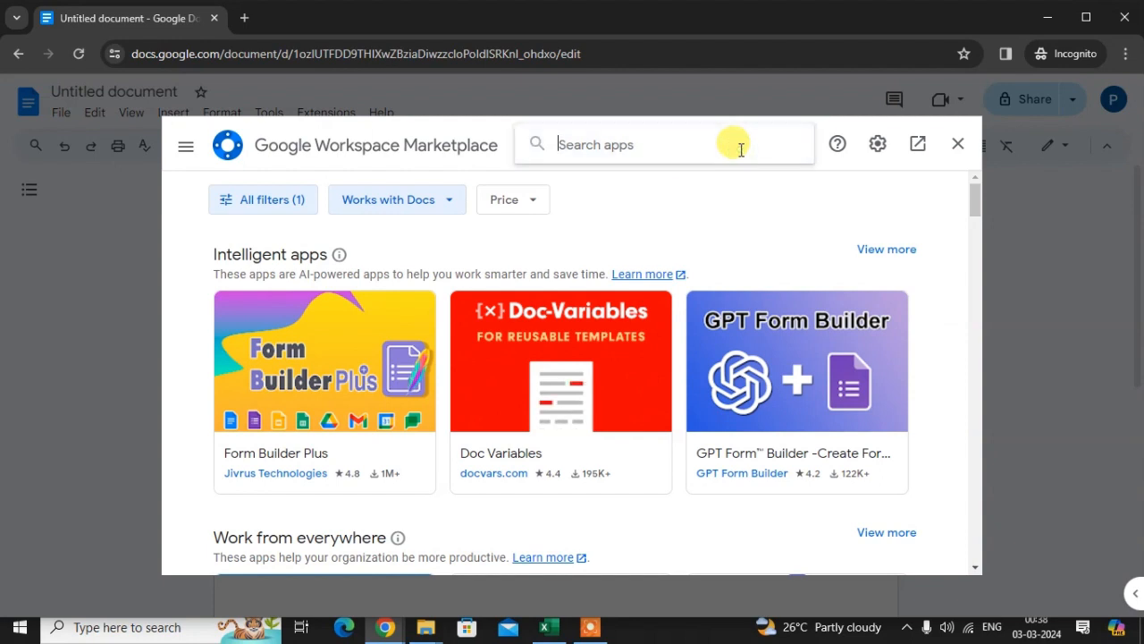
pyautogui.write('QR')
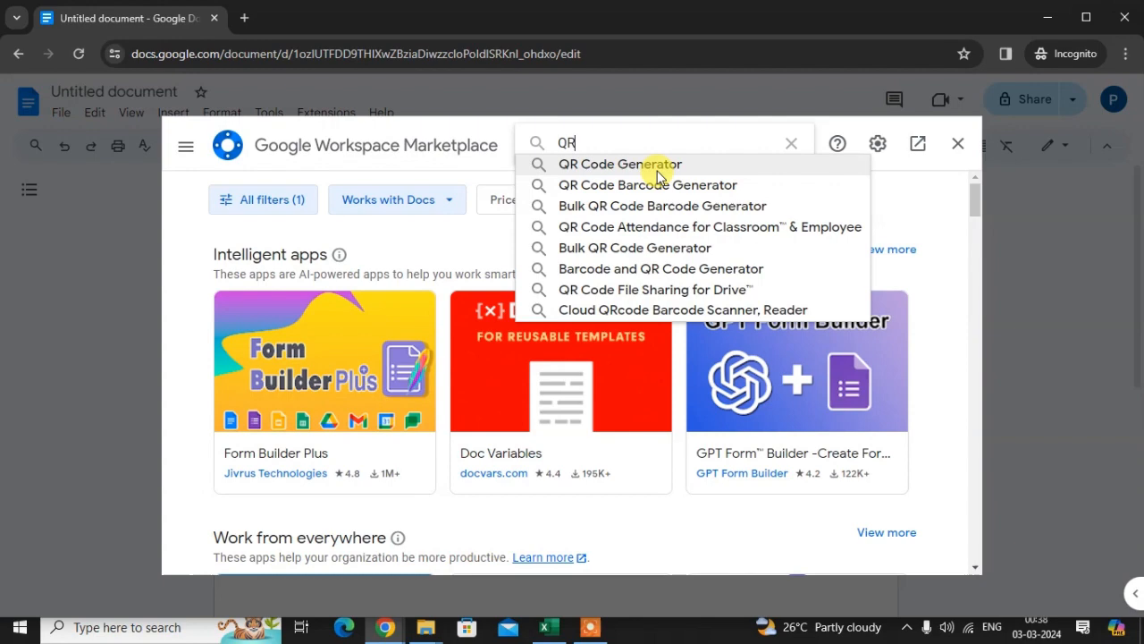
pyautogui.click(618, 164)
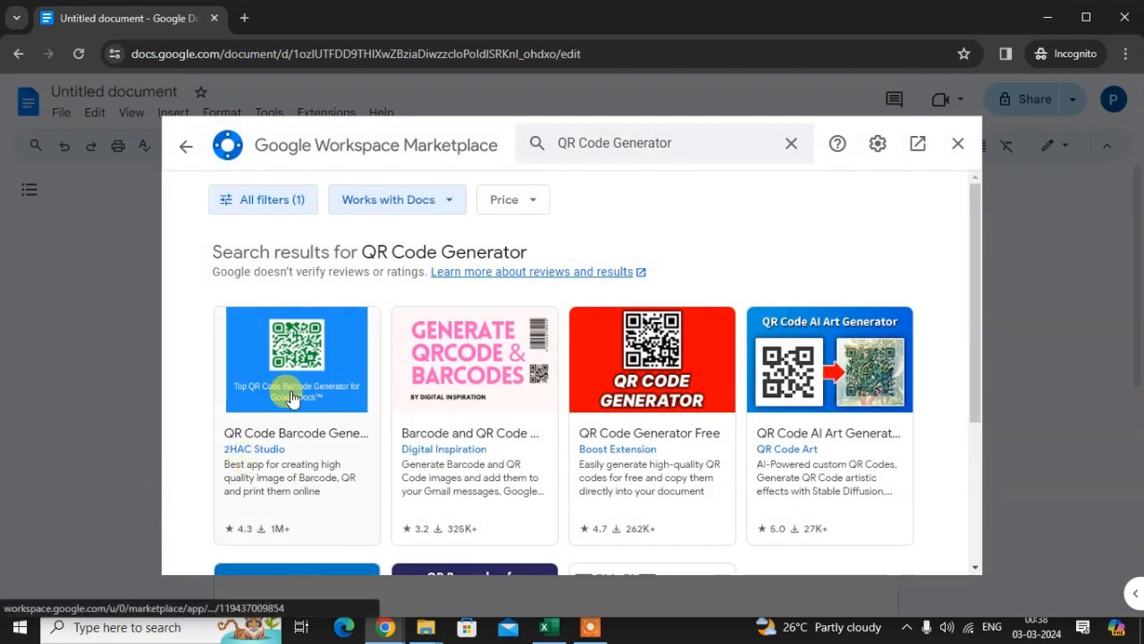
# - Install QR Code Barcode Generator, signing in with the account and allowing its permissions
pyautogui.scroll(-3)
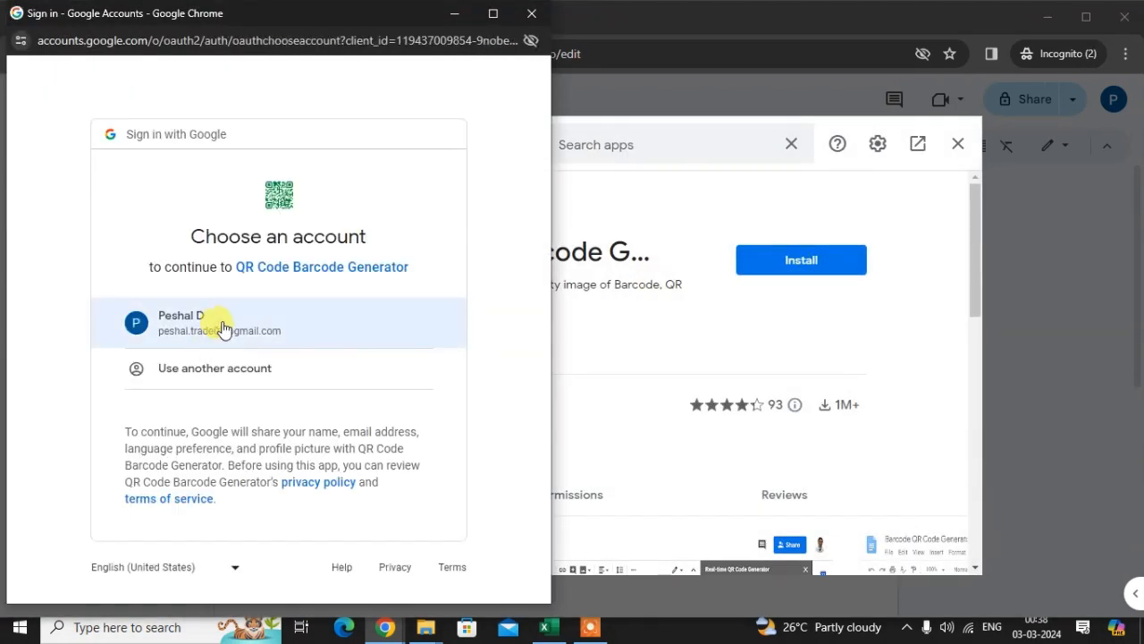
pyautogui.click(224, 322)
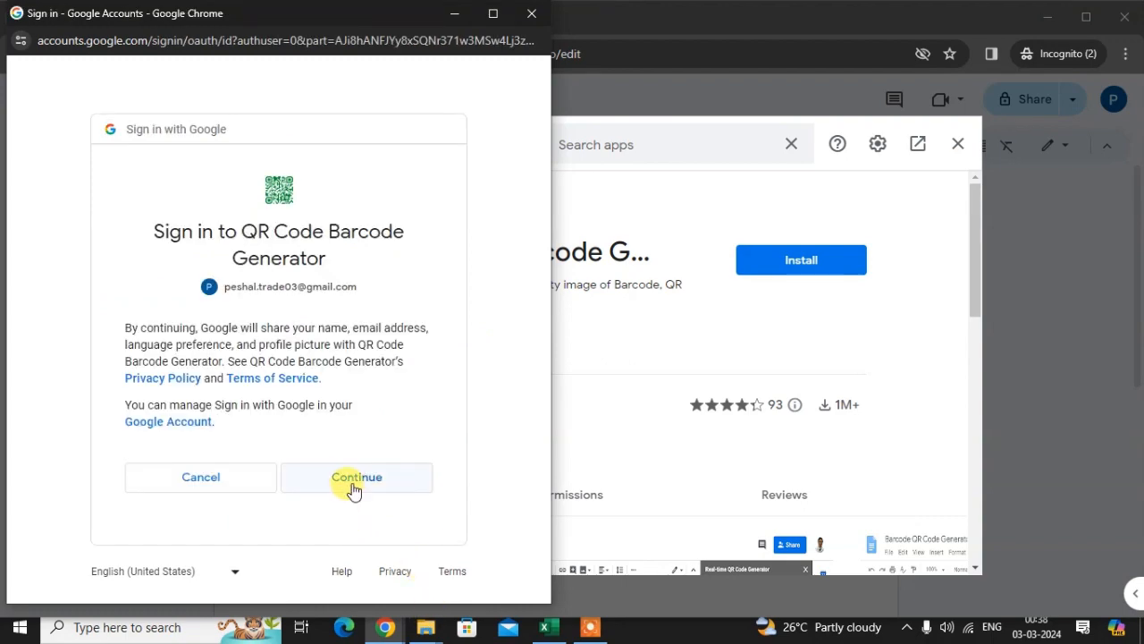
pyautogui.click(356, 476)
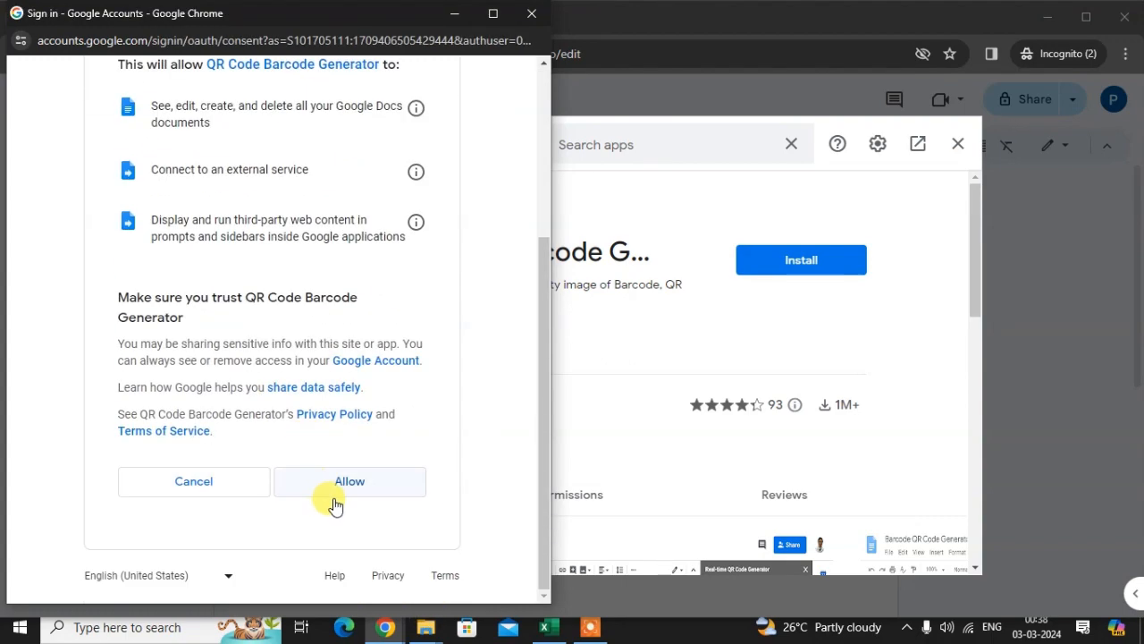
pyautogui.click(348, 481)
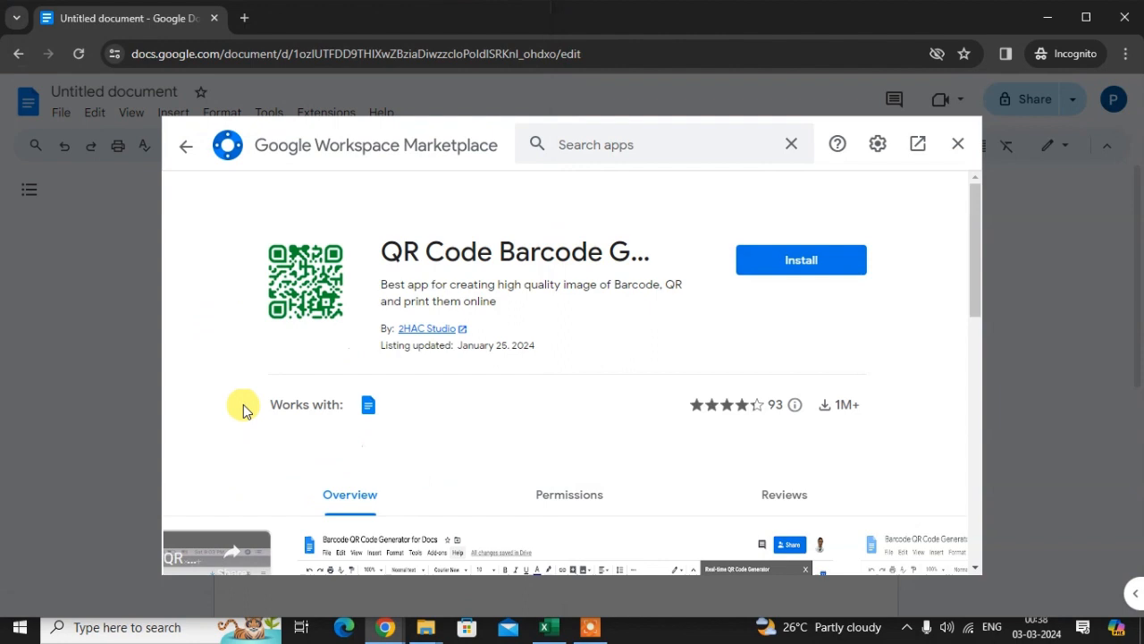
# - Dismiss the installed confirmation and close the Marketplace to return to the document
pyautogui.click(801, 260)
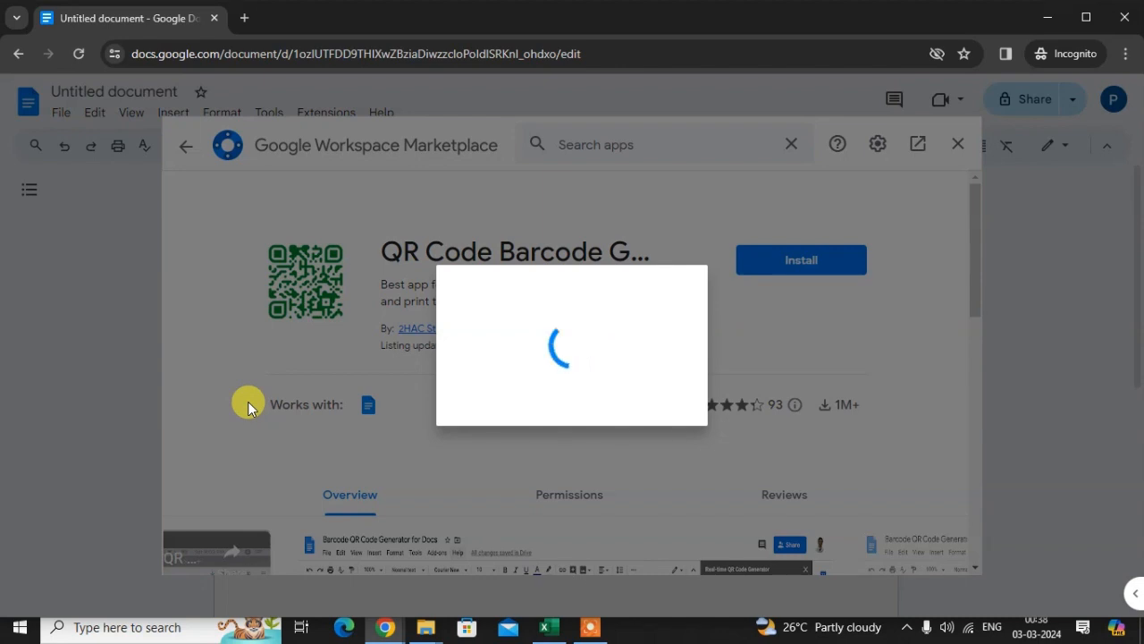
pyautogui.click(801, 259)
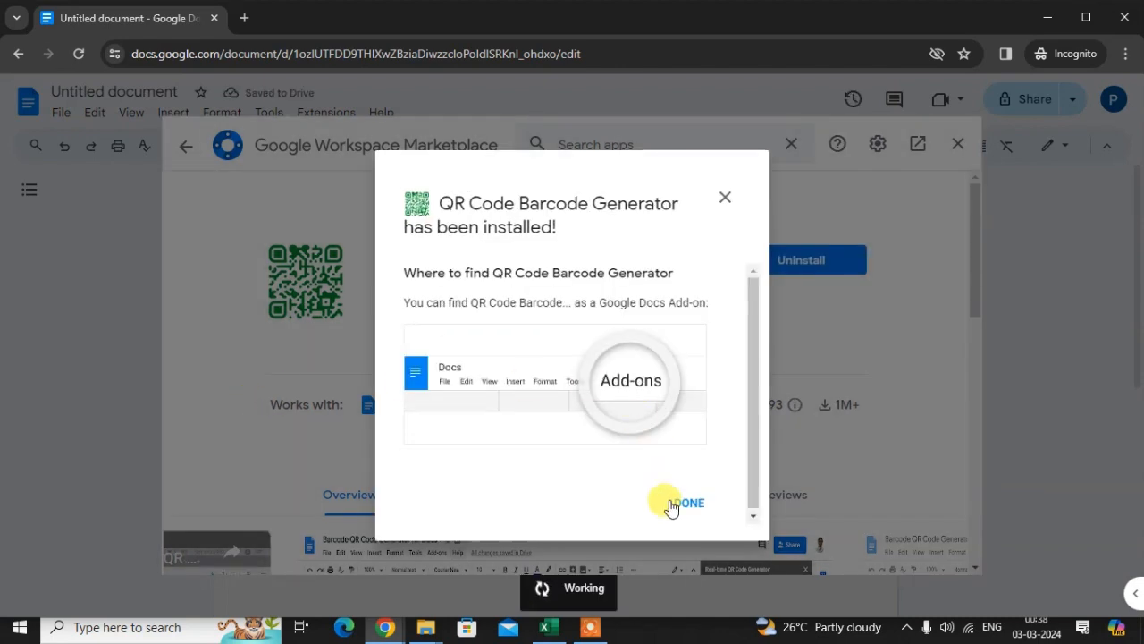
pyautogui.moveTo(626, 408)
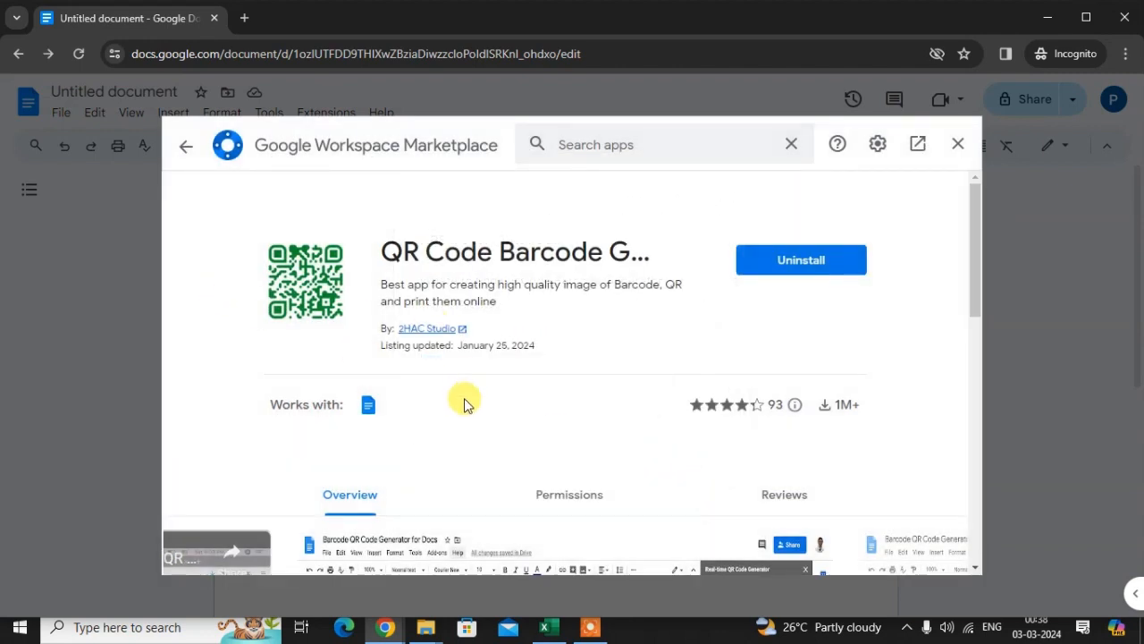
pyautogui.moveTo(958, 143)
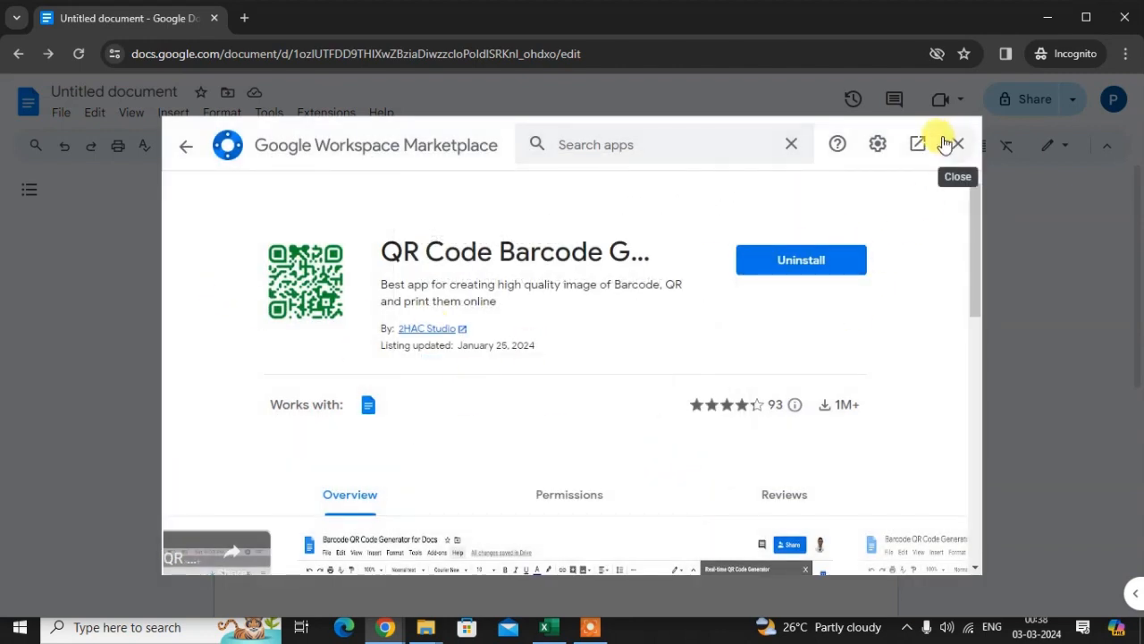
pyautogui.click(958, 143)
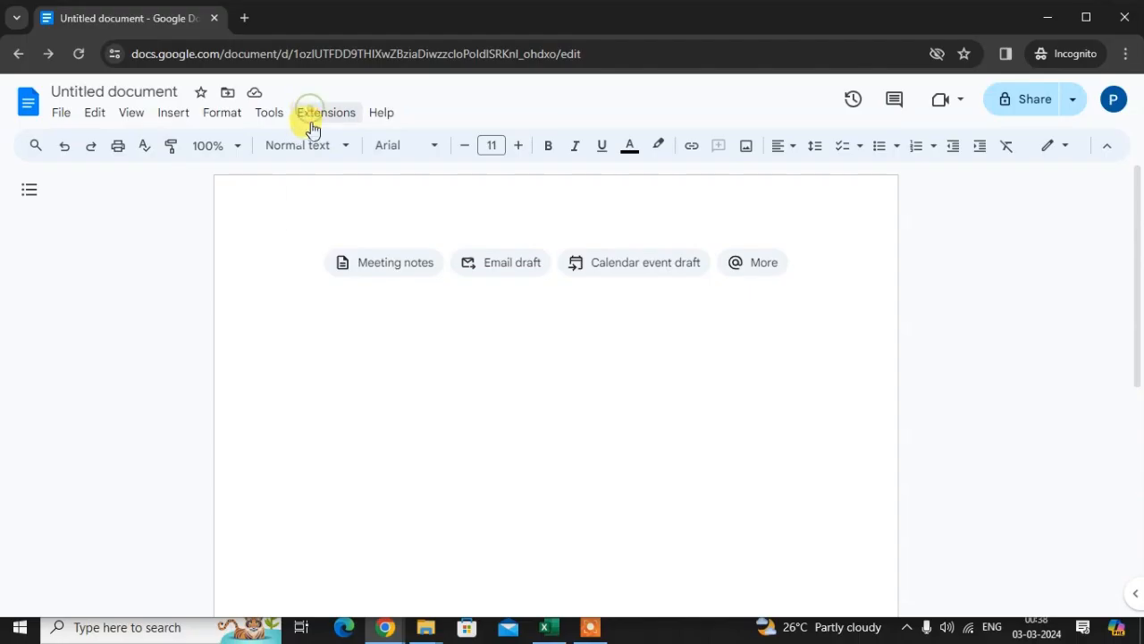
# - Launch the QR Code Barcode Generator sidebar from the Extensions menu
pyautogui.click(326, 111)
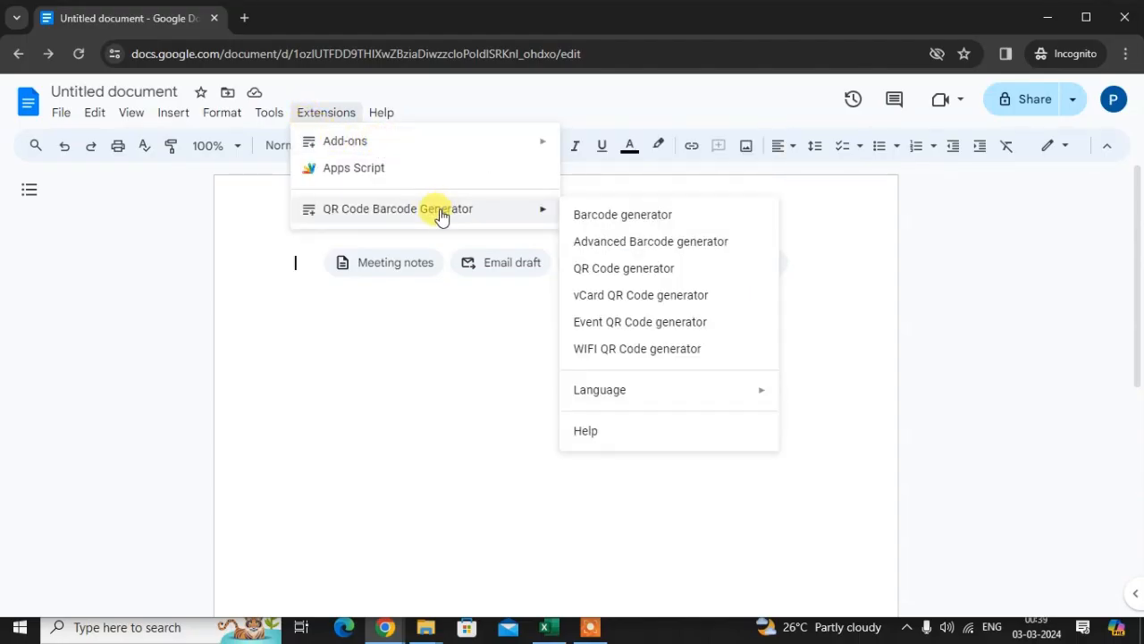
pyautogui.moveTo(465, 218)
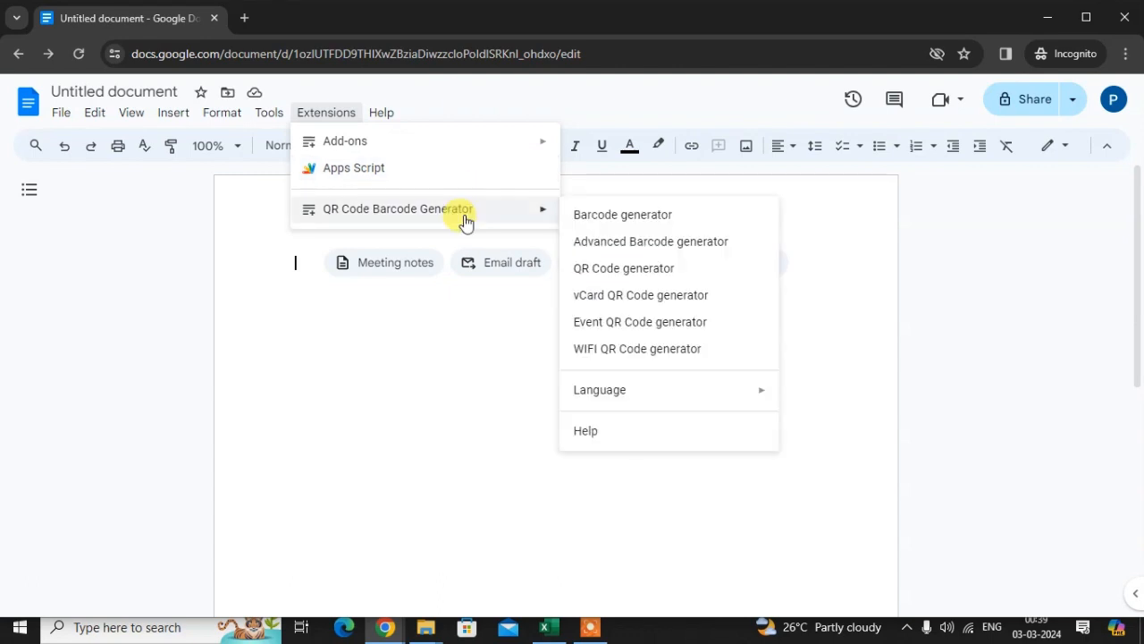
pyautogui.moveTo(622, 268)
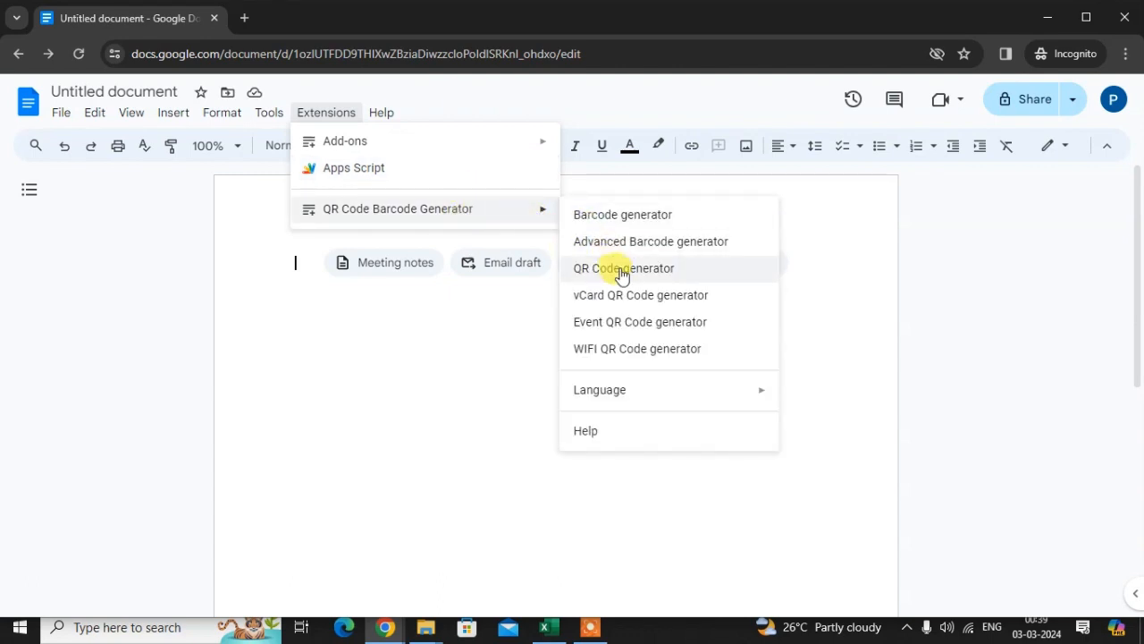
pyautogui.click(622, 268)
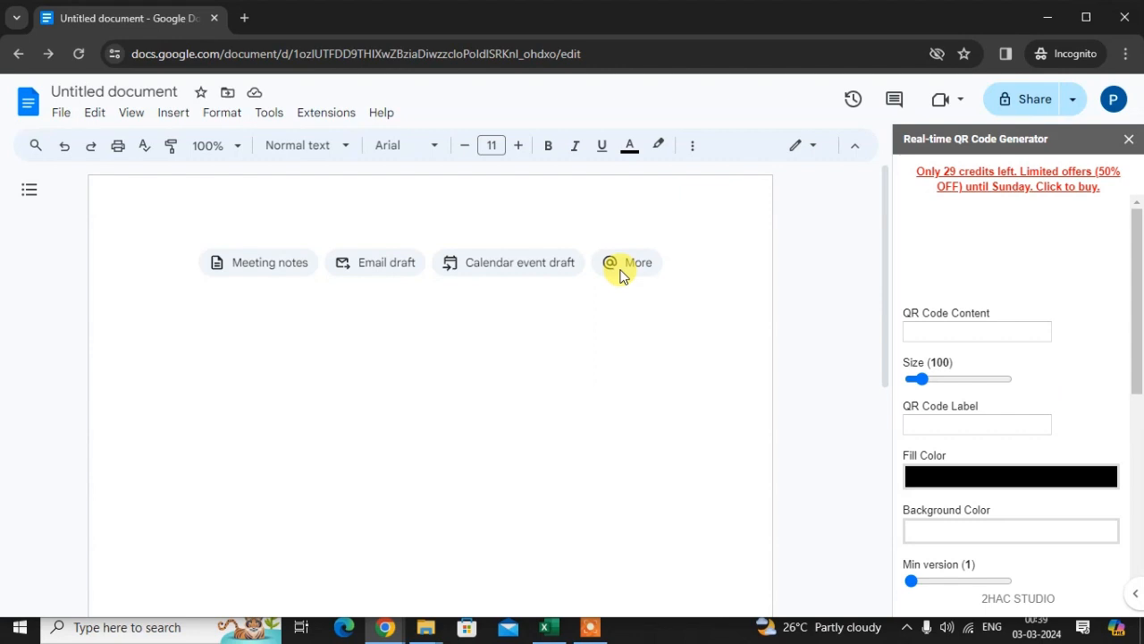
pyautogui.moveTo(107, 365)
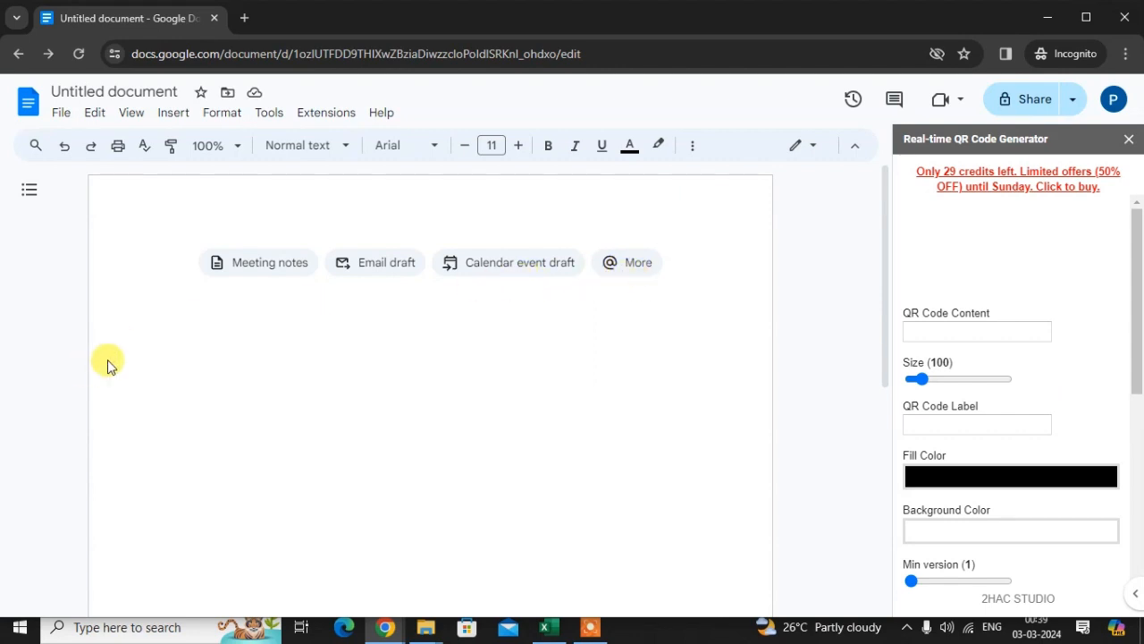
pyautogui.scroll(-3)
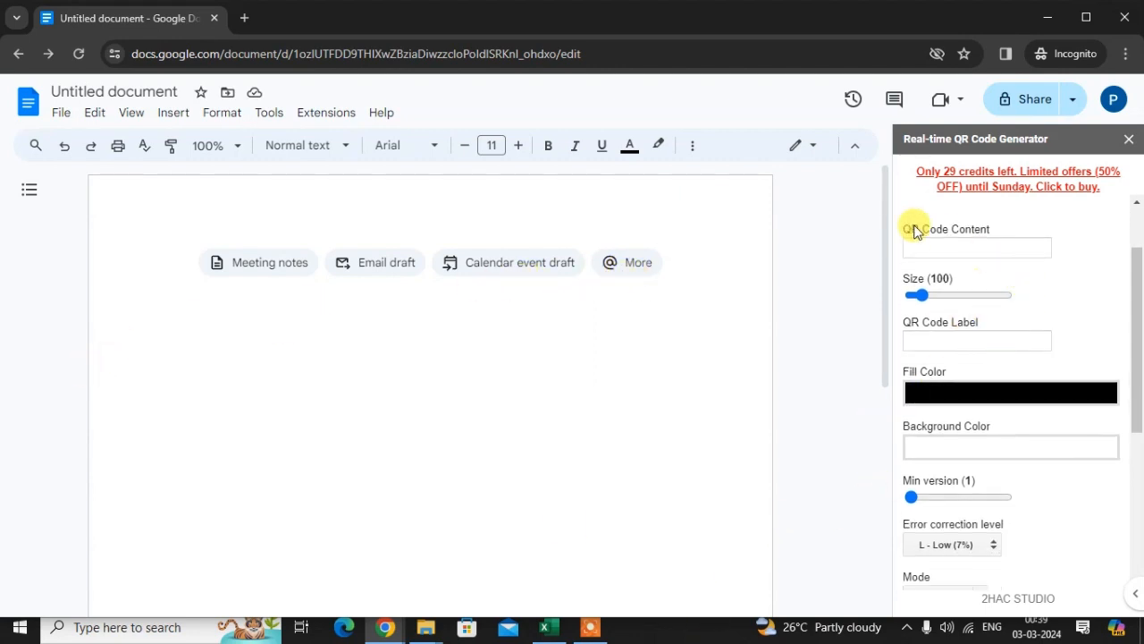
# - Generate a QR code from the document's URL, insert it and select the image
pyautogui.click(976, 247)
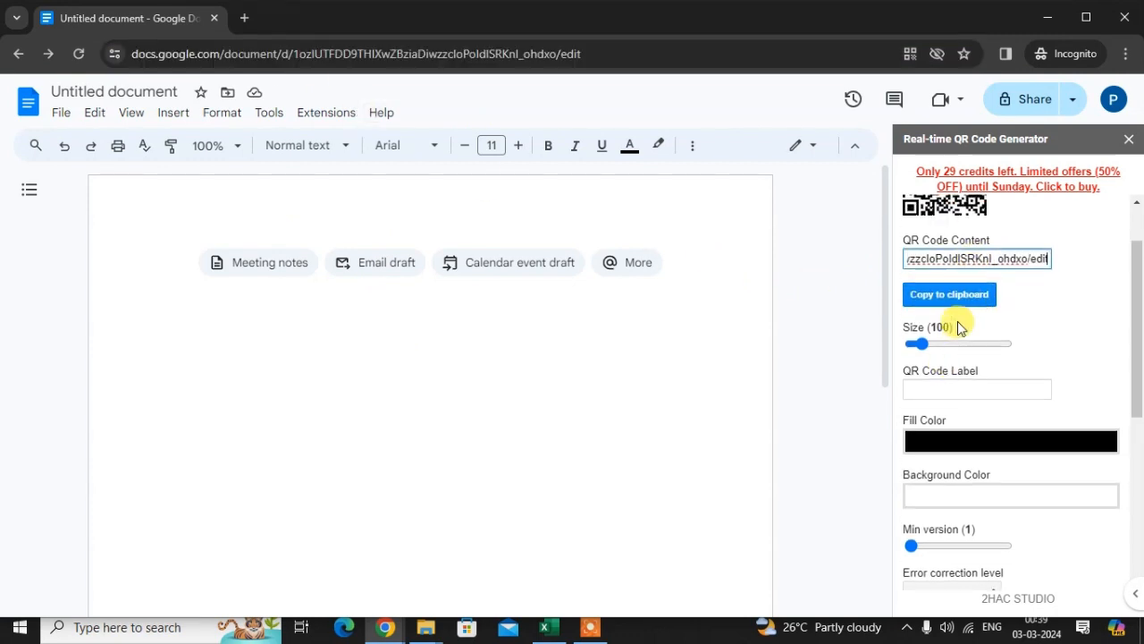
pyautogui.click(948, 293)
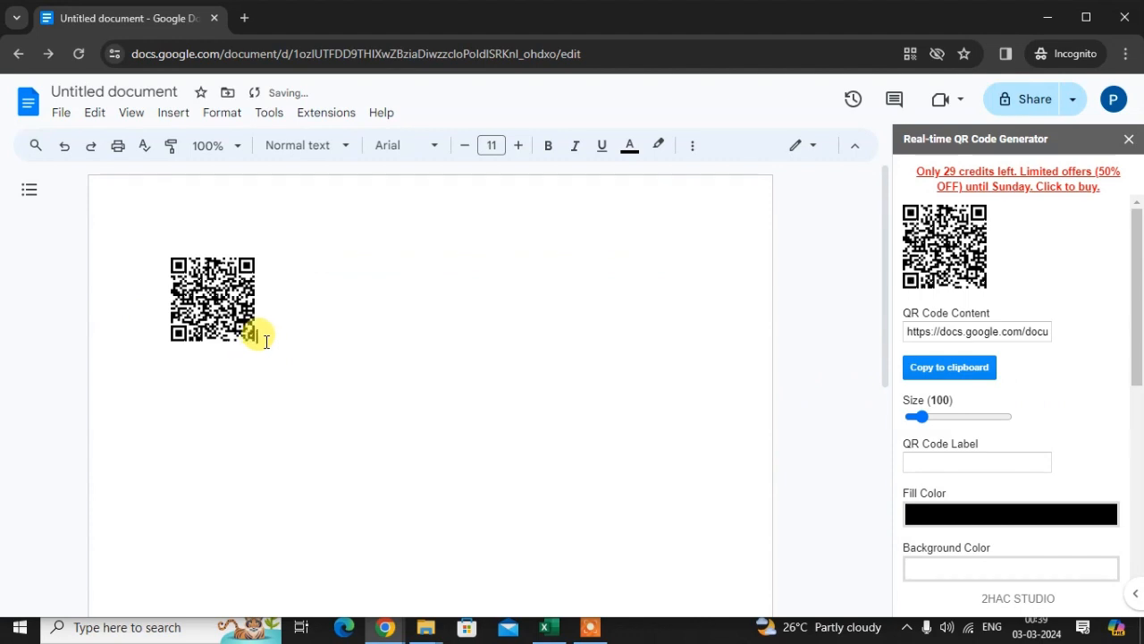
pyautogui.click(211, 300)
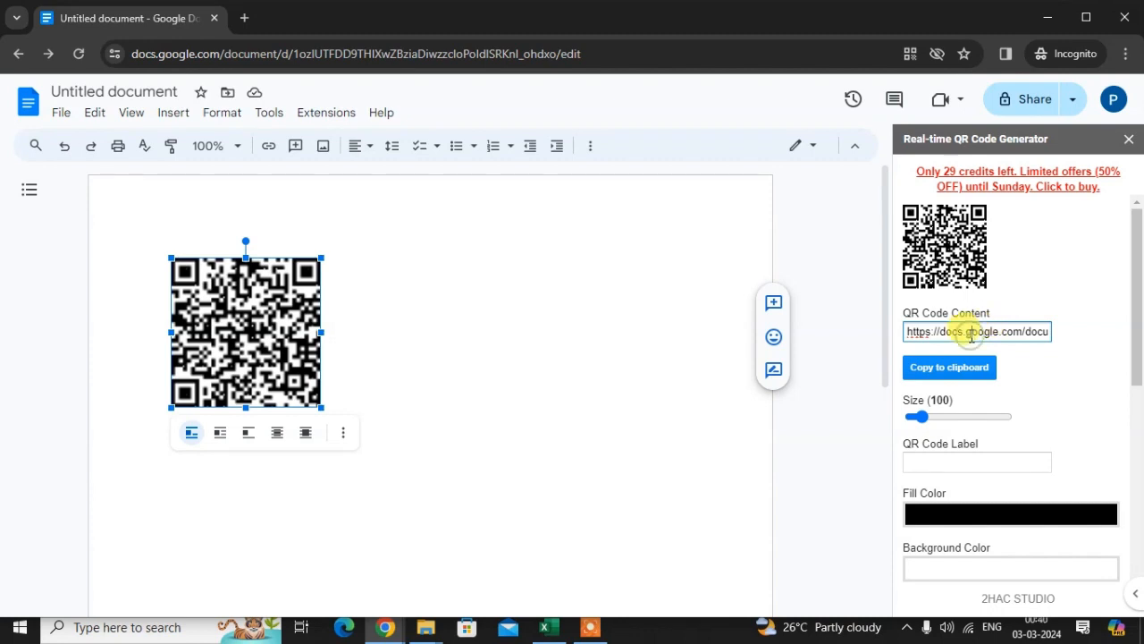
pyautogui.moveTo(826, 350)
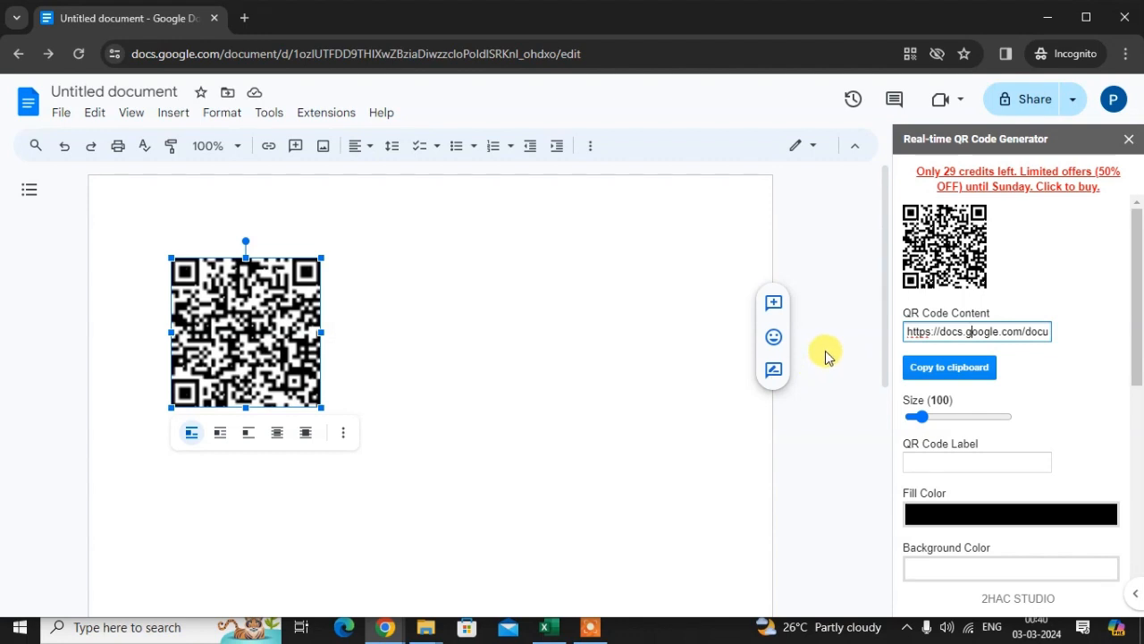
pyautogui.scroll(-3)
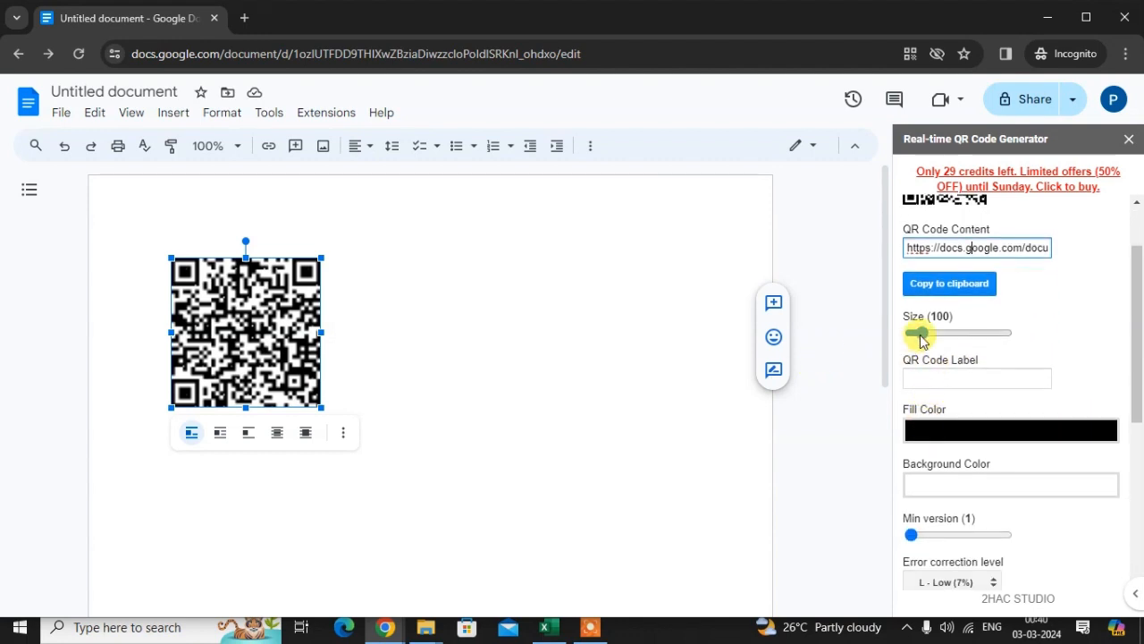
pyautogui.moveTo(921, 332); pyautogui.dragTo(947, 458)
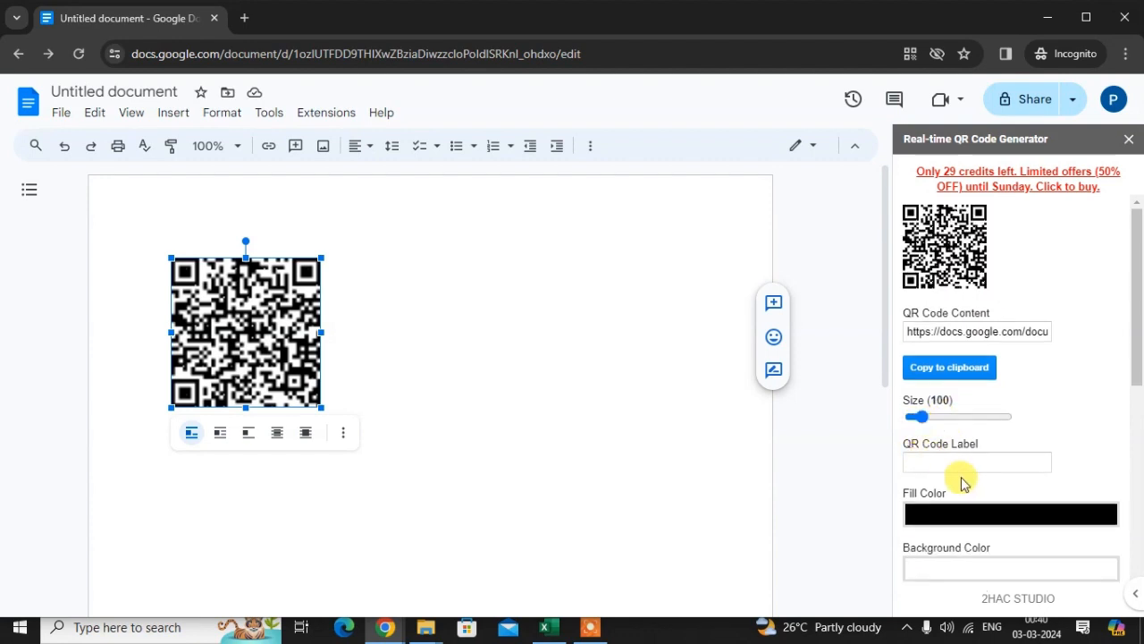
pyautogui.scroll(-3)
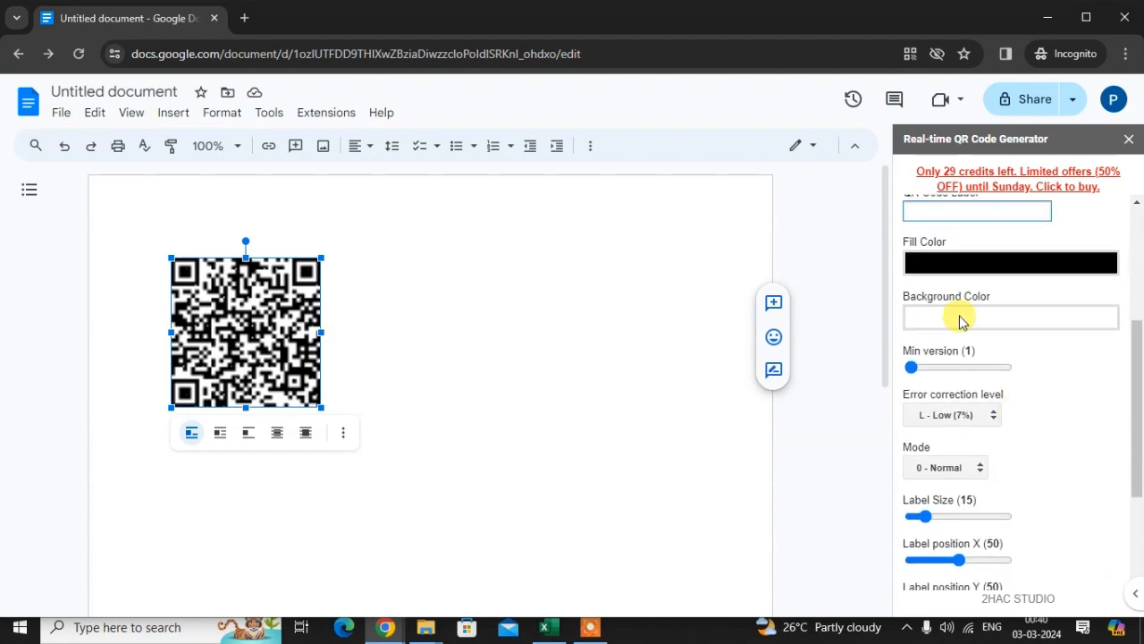
pyautogui.scroll(-3)
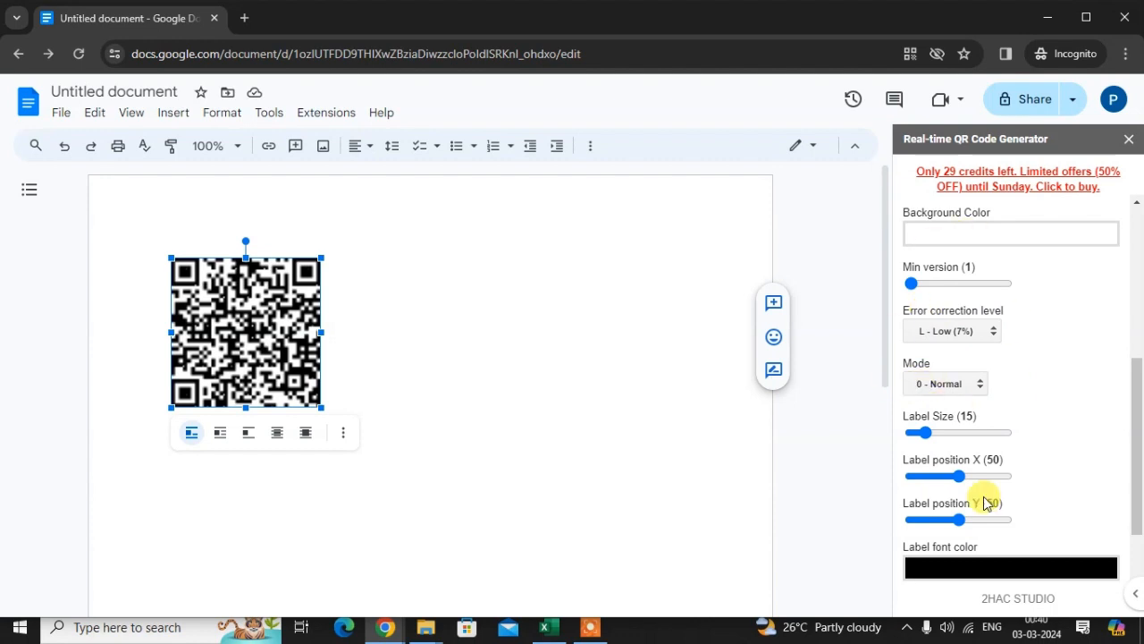
pyautogui.moveTo(1001, 404)
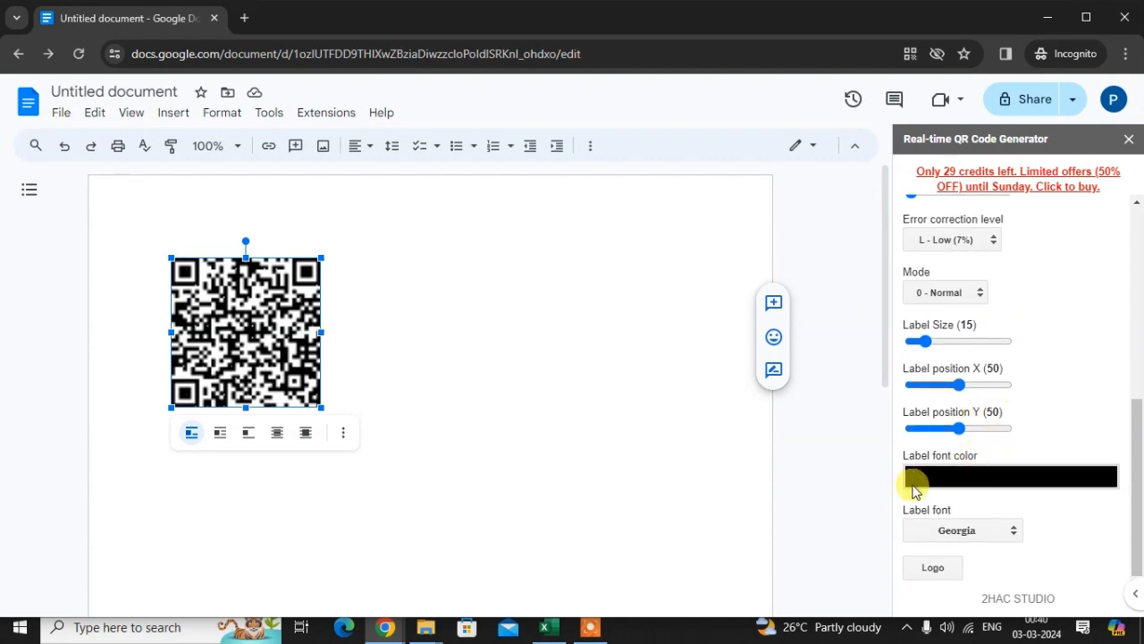
pyautogui.moveTo(1099, 519)
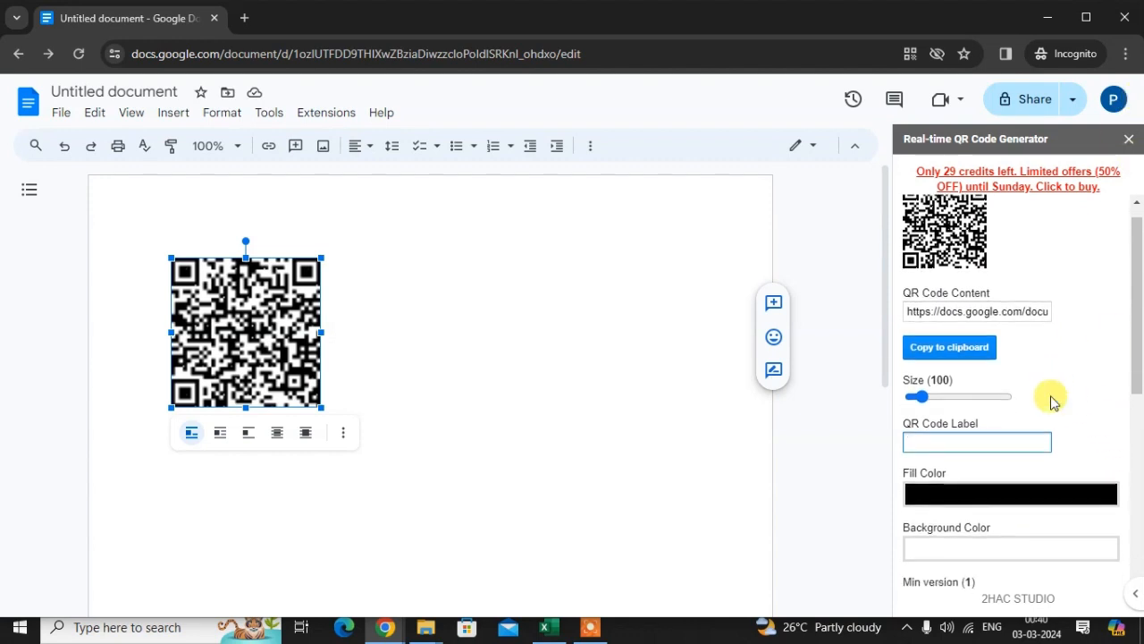
pyautogui.scroll(-3)
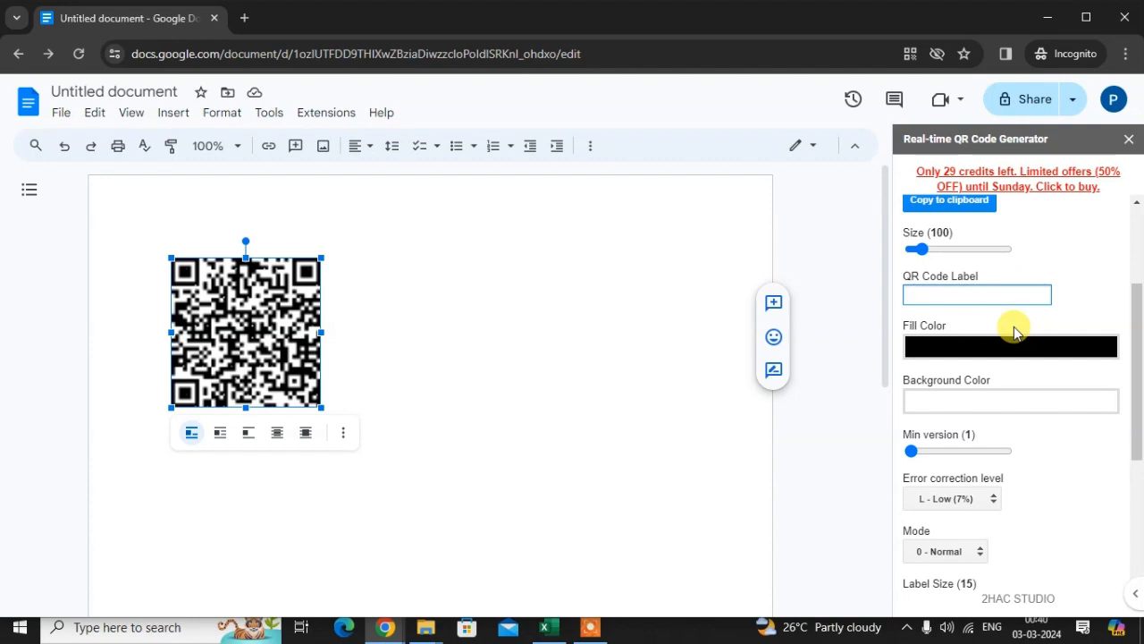
pyautogui.click(976, 293)
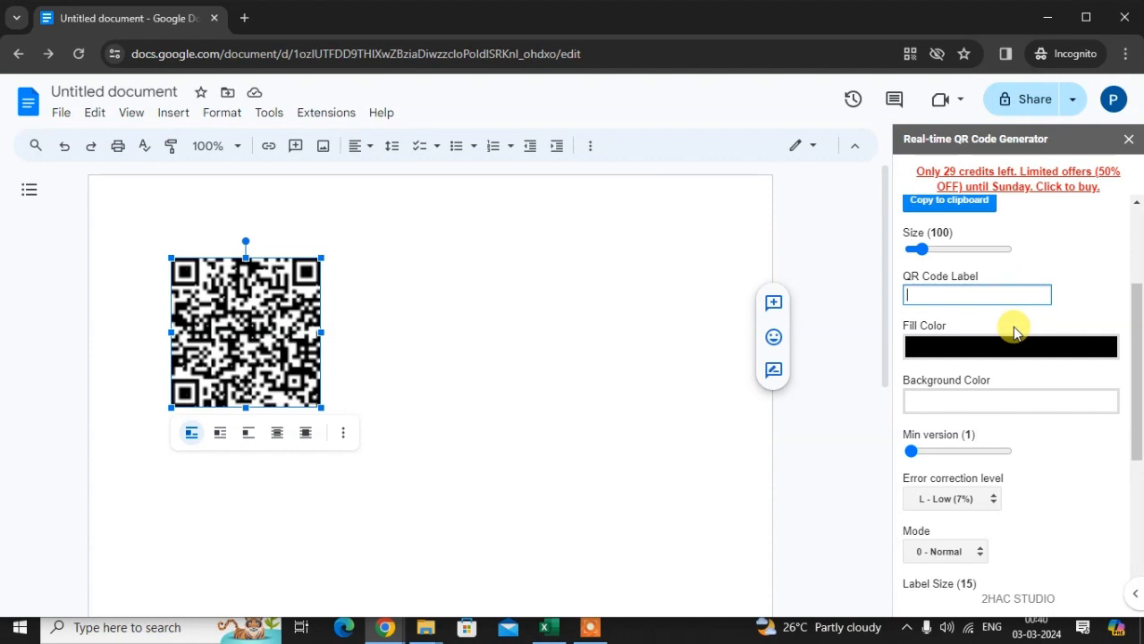